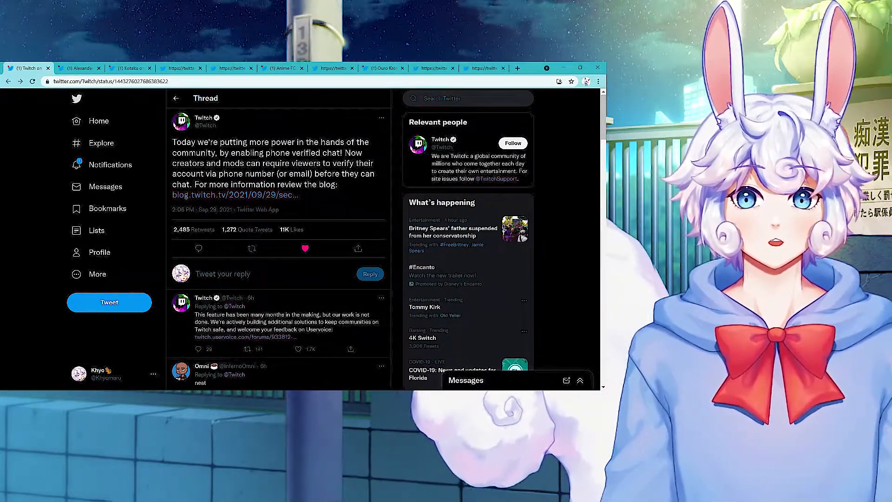
# Close the Twitch phone-verified chat post and read ironmouse's postponement tweet.
pyautogui.scroll(-3)
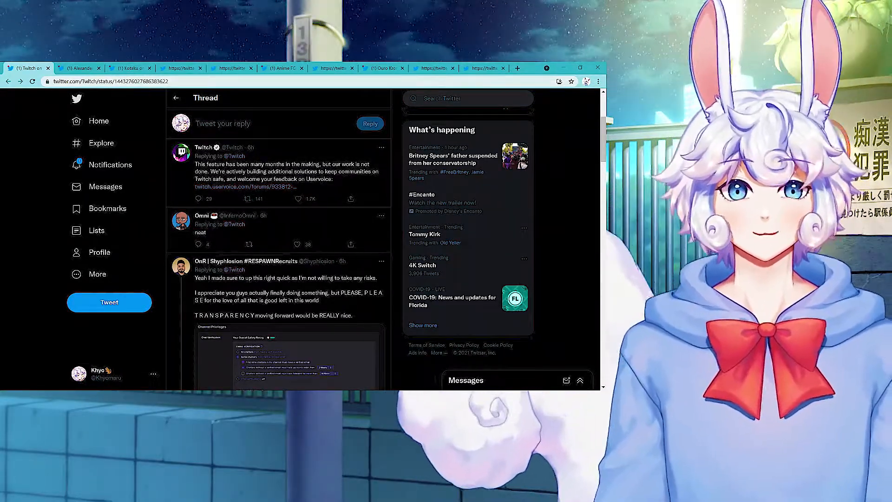
pyautogui.click(144, 68)
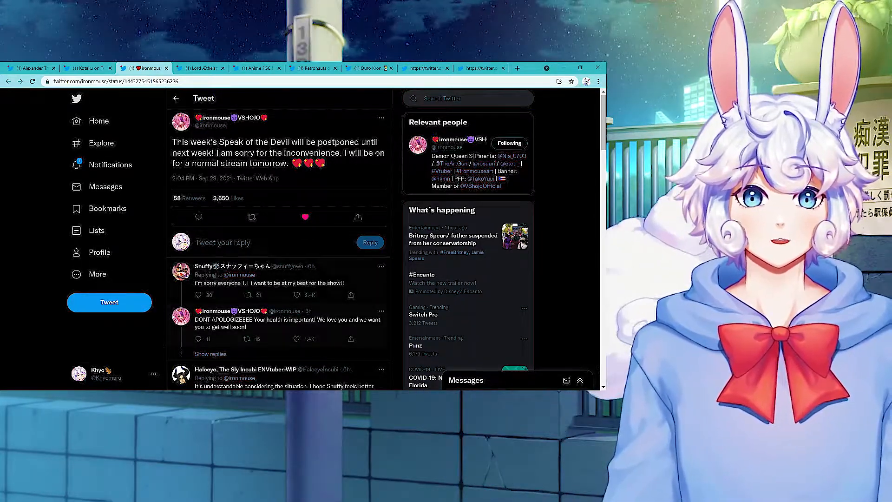
pyautogui.scroll(-3)
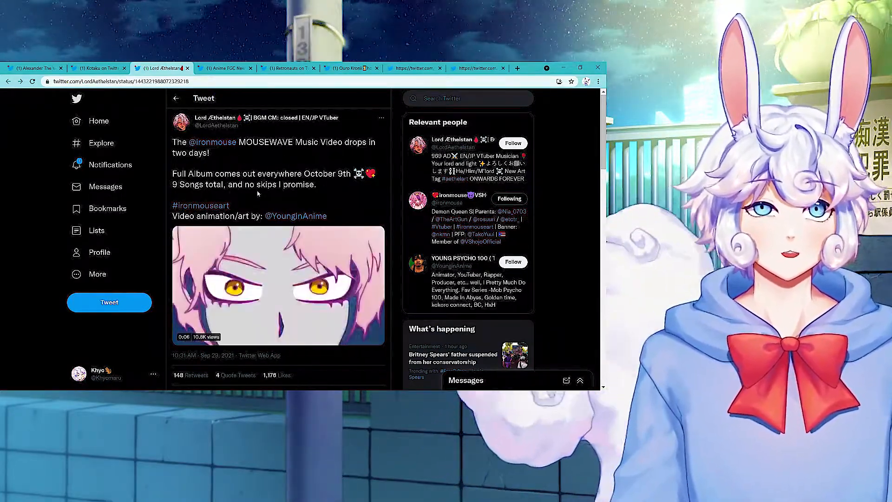
pyautogui.click(279, 285)
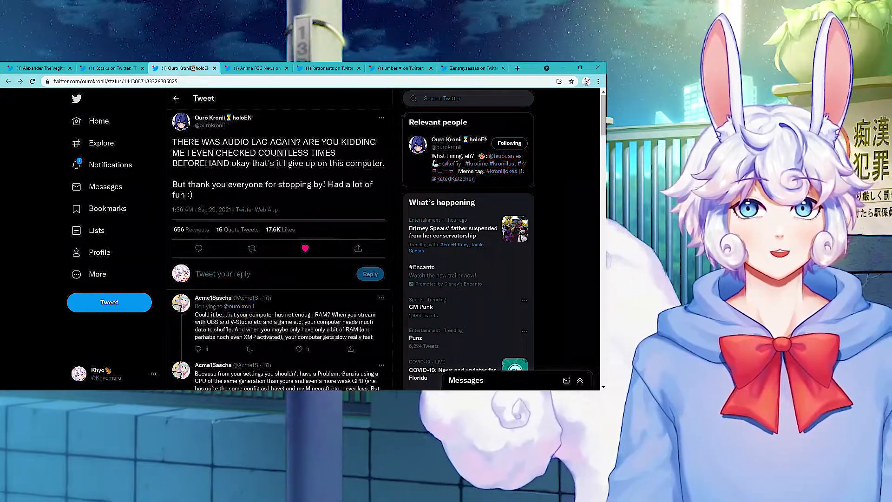
# Close Ouro Kronii's audio lag post and read Zentreya's break announcement.
pyautogui.click(472, 68)
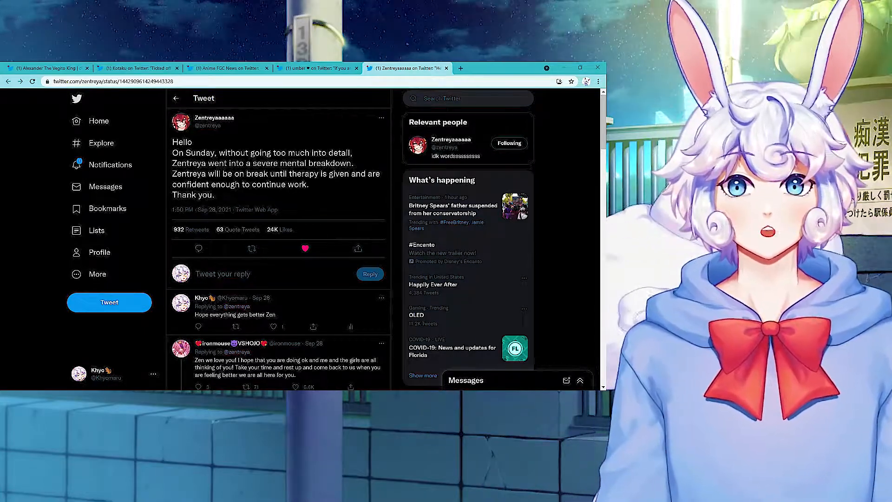
pyautogui.scroll(-3)
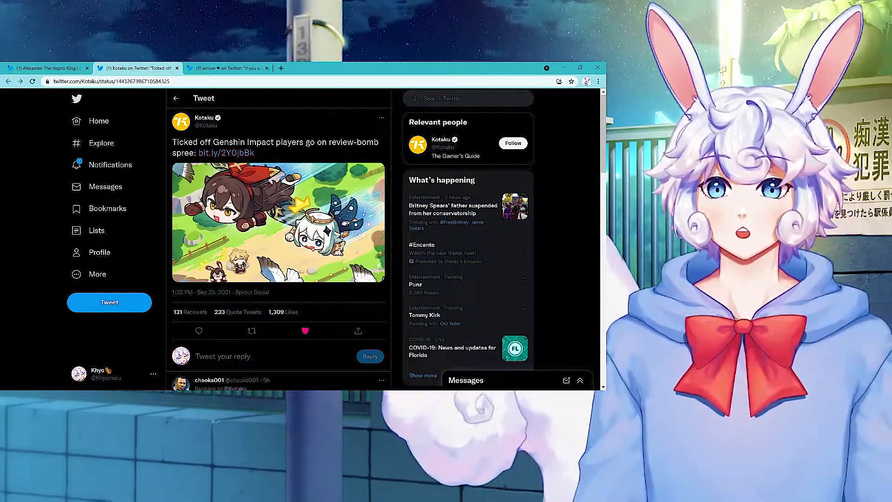
# Close the Kotaku Genshin post, read the review-bombed apps list, then close it.
pyautogui.click(177, 68)
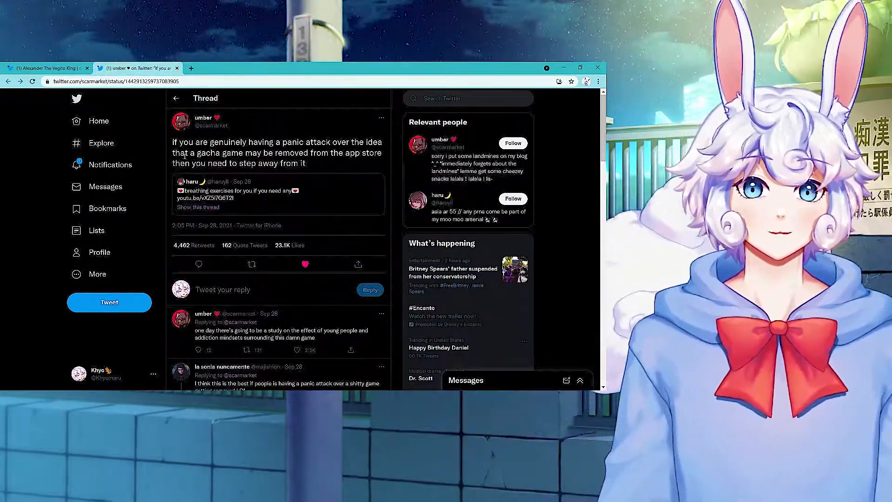
pyautogui.click(45, 68)
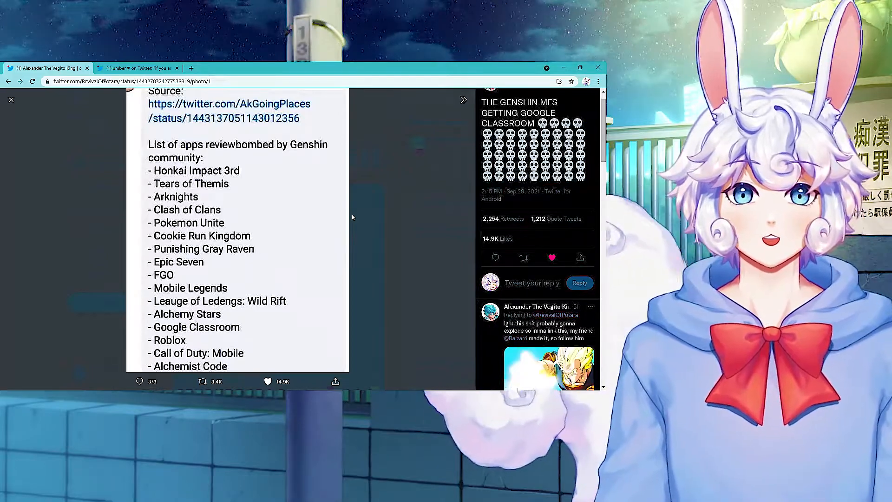
pyautogui.click(88, 68)
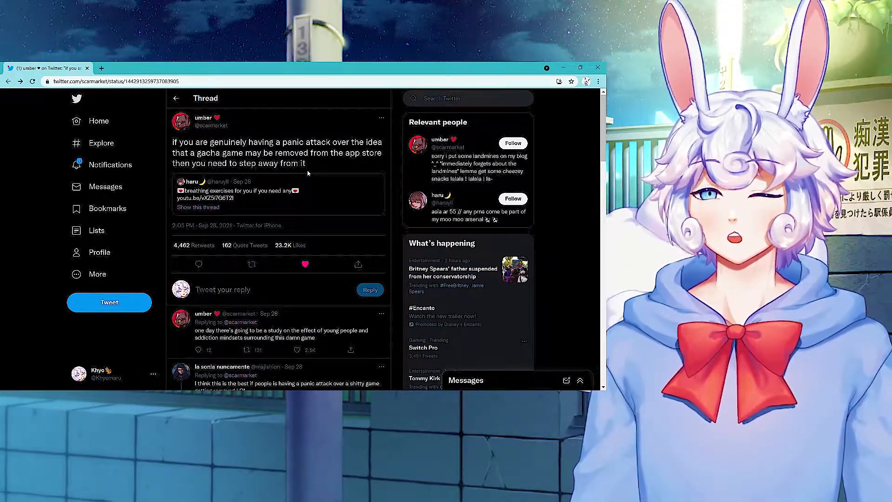
# Open haru's quoted breathing-exercises thread from umber's post.
pyautogui.click(236, 189)
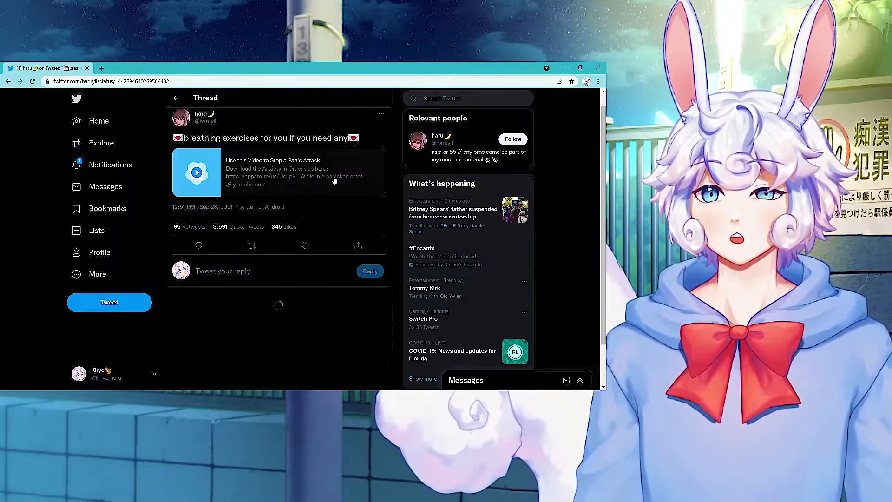